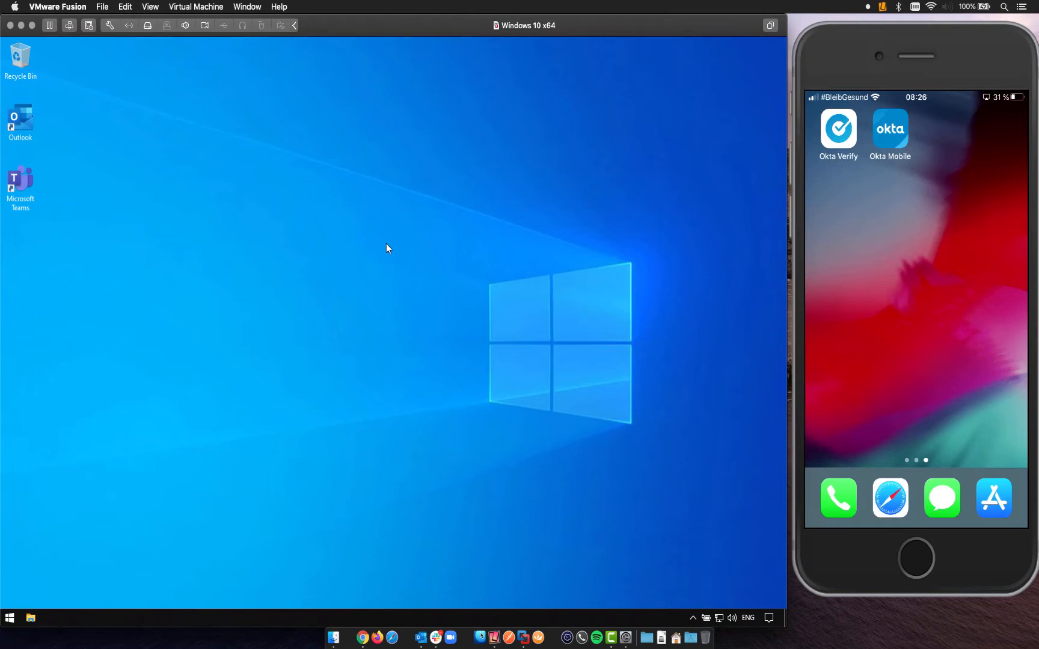
Launch Outlook from the desktop and begin typing the email address 'ju…'.
click(20, 123)
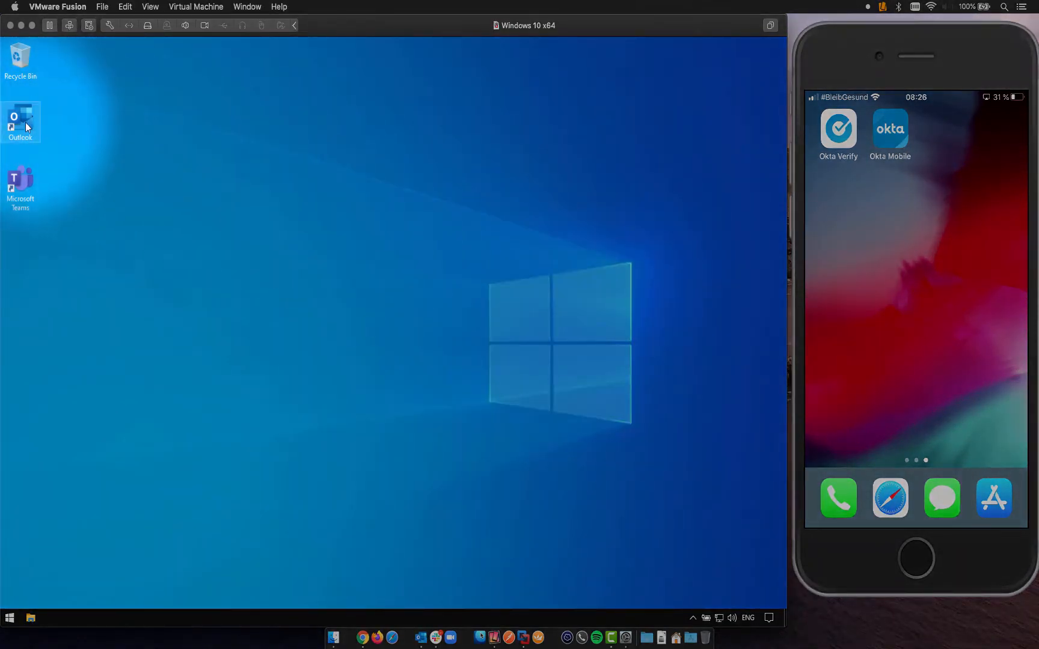
double_click(20, 122)
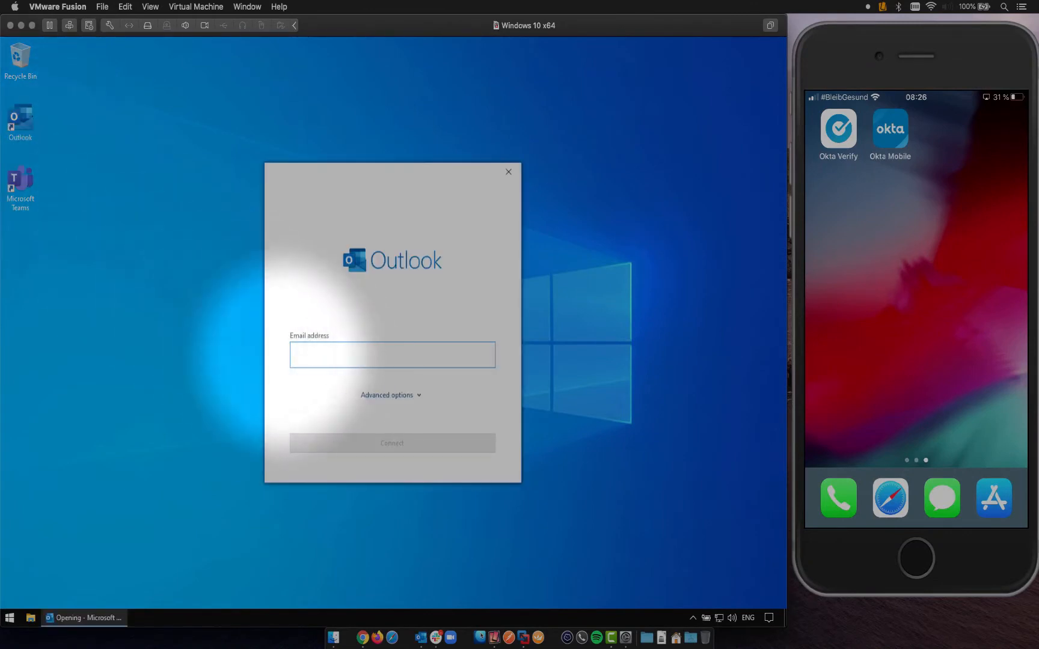
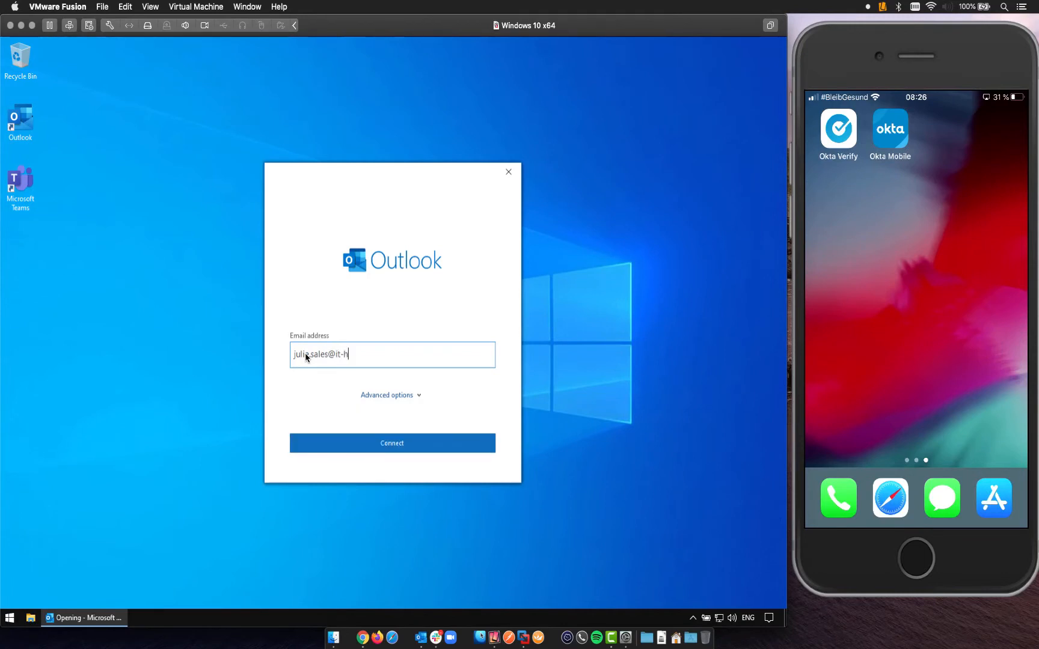
click(390, 443)
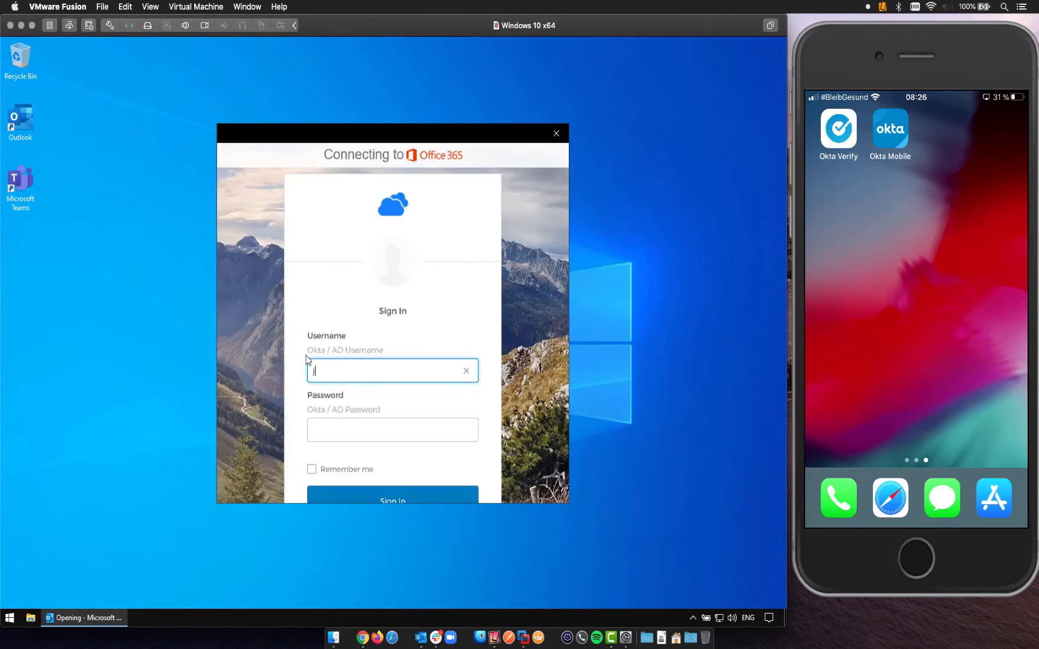
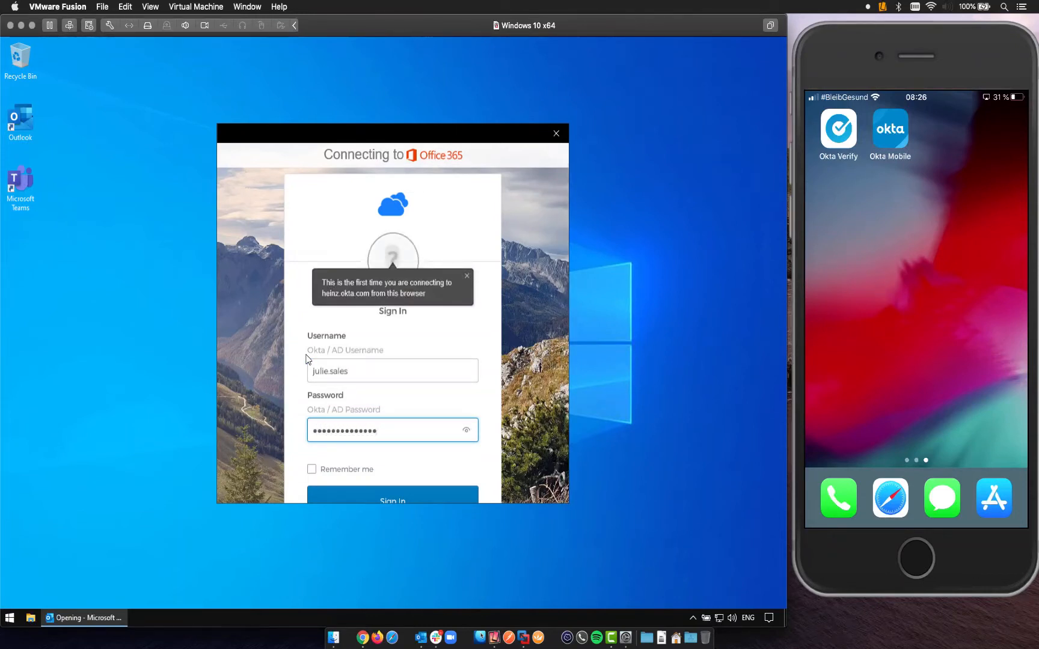
Submit Okta credentials, push to the iPhone, and approve with 'Yes, It's Me'.
click(391, 497)
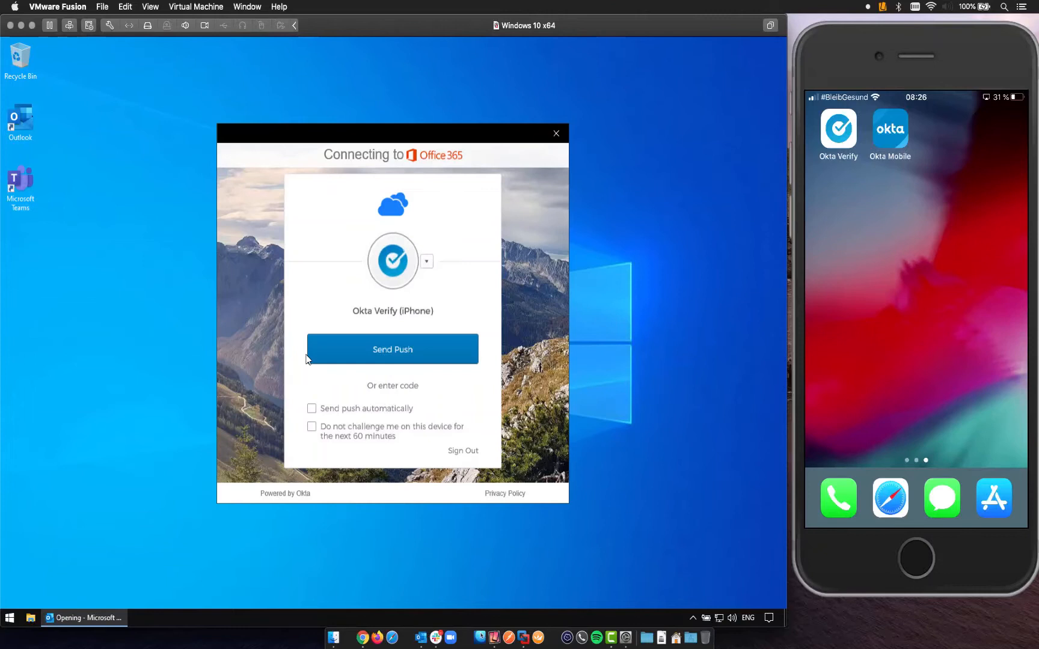
click(391, 349)
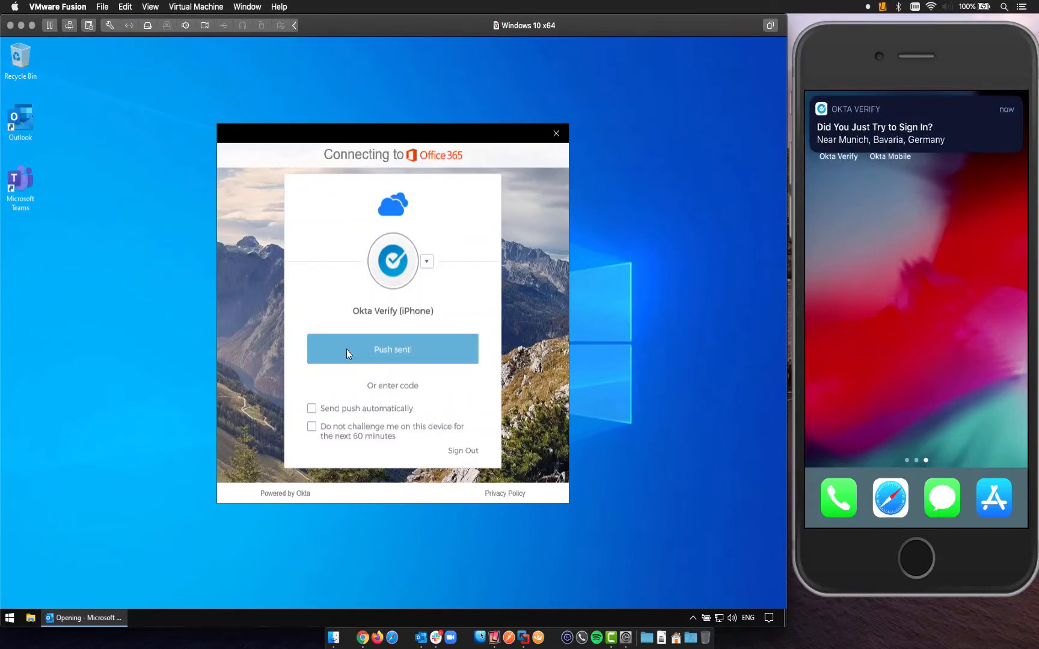
click(916, 132)
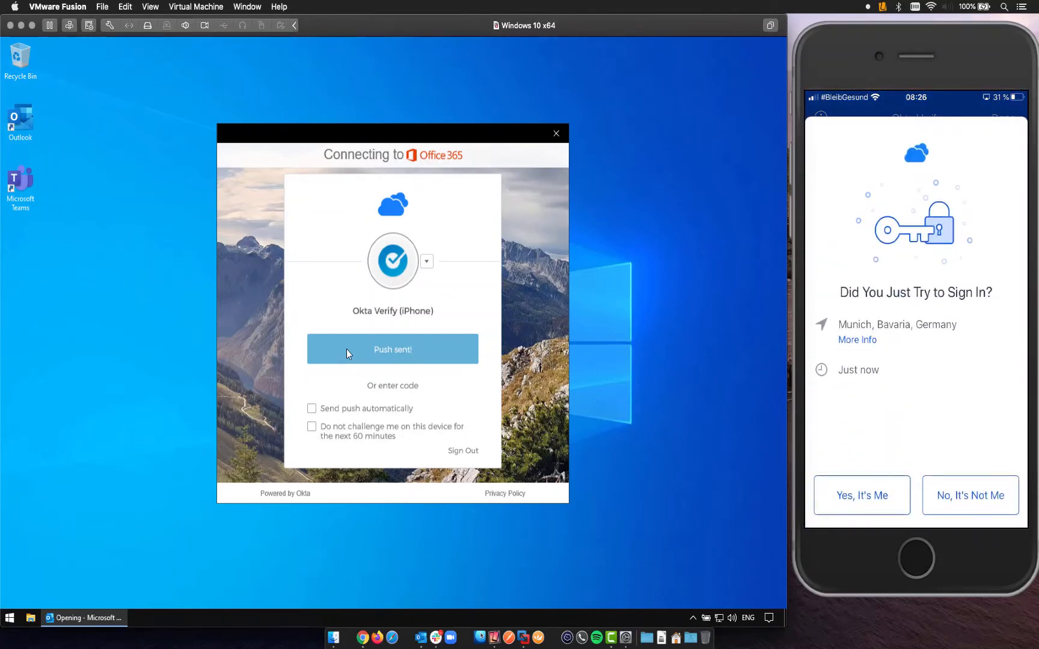
click(861, 496)
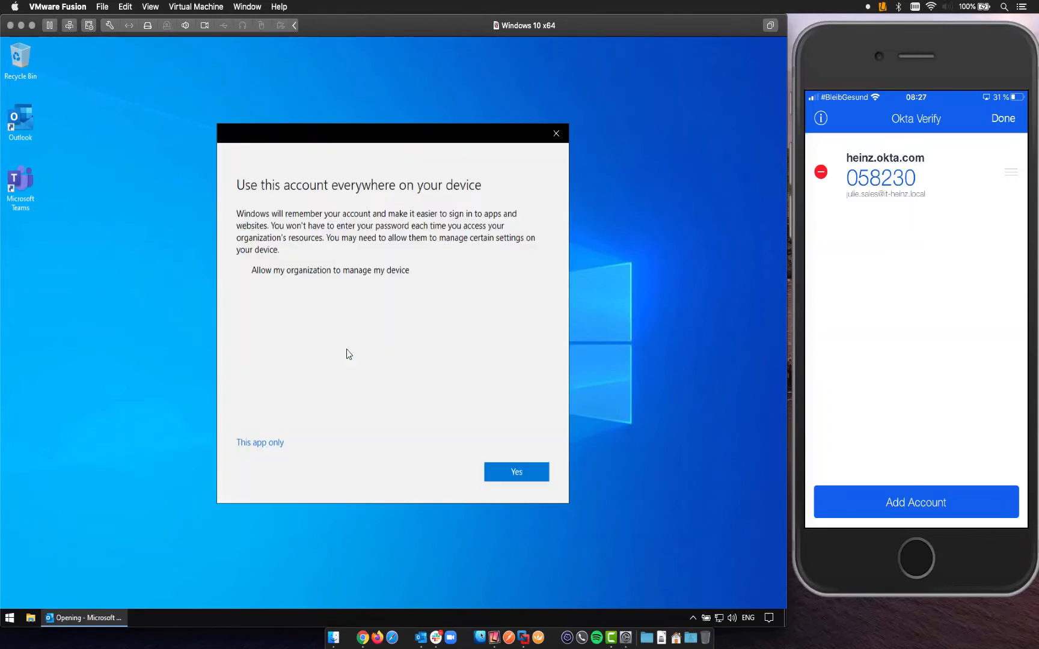
Allow organisation device management, accept, and click Done on 'You're all set'.
click(241, 270)
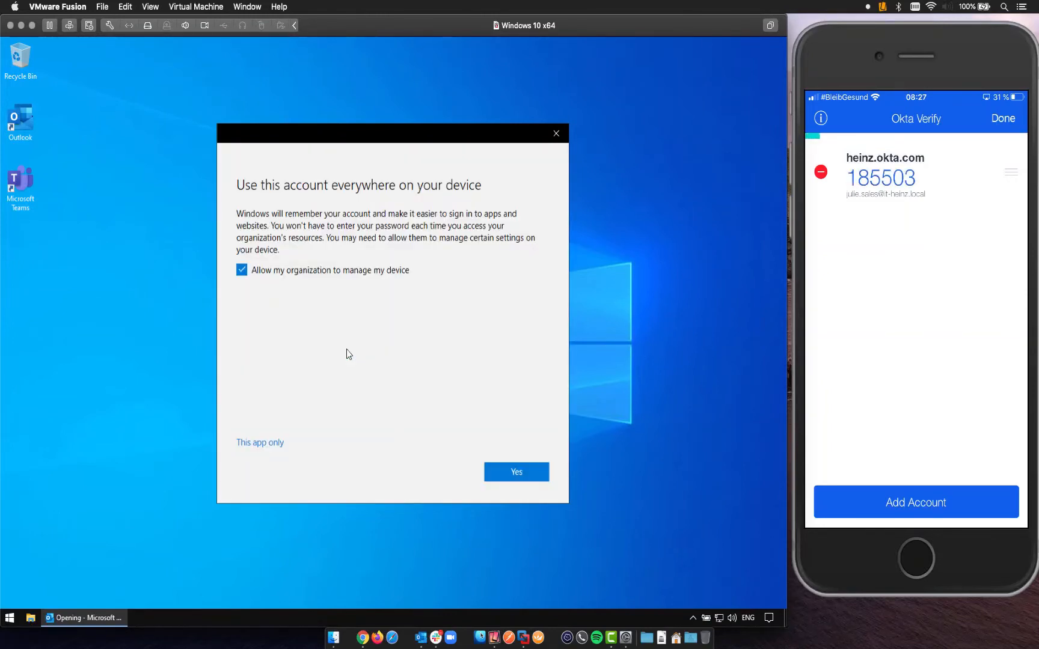
click(515, 472)
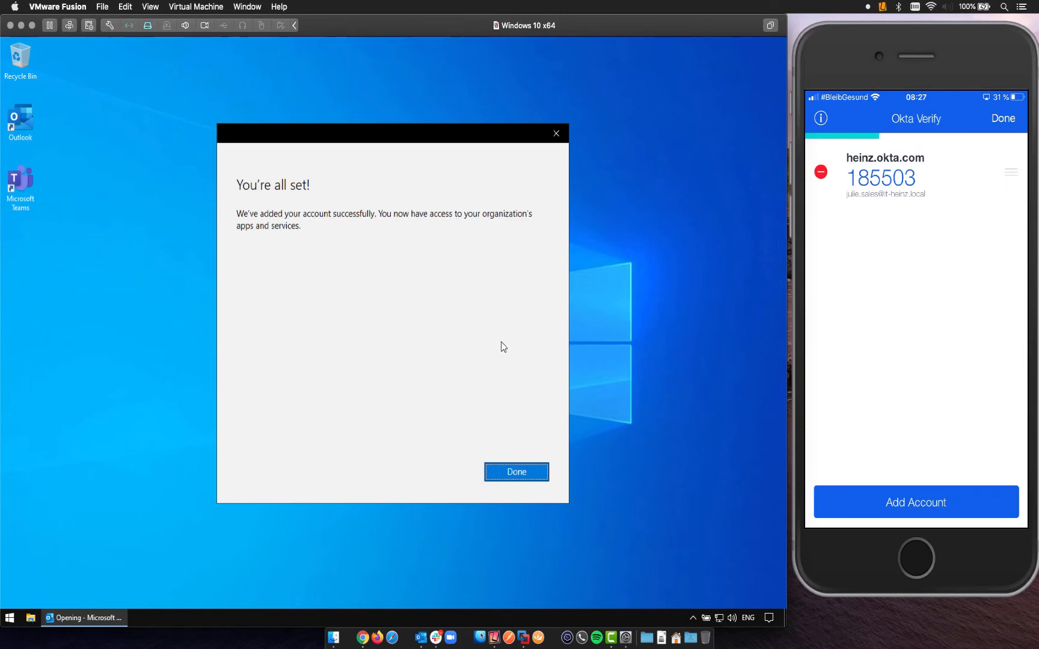
click(515, 472)
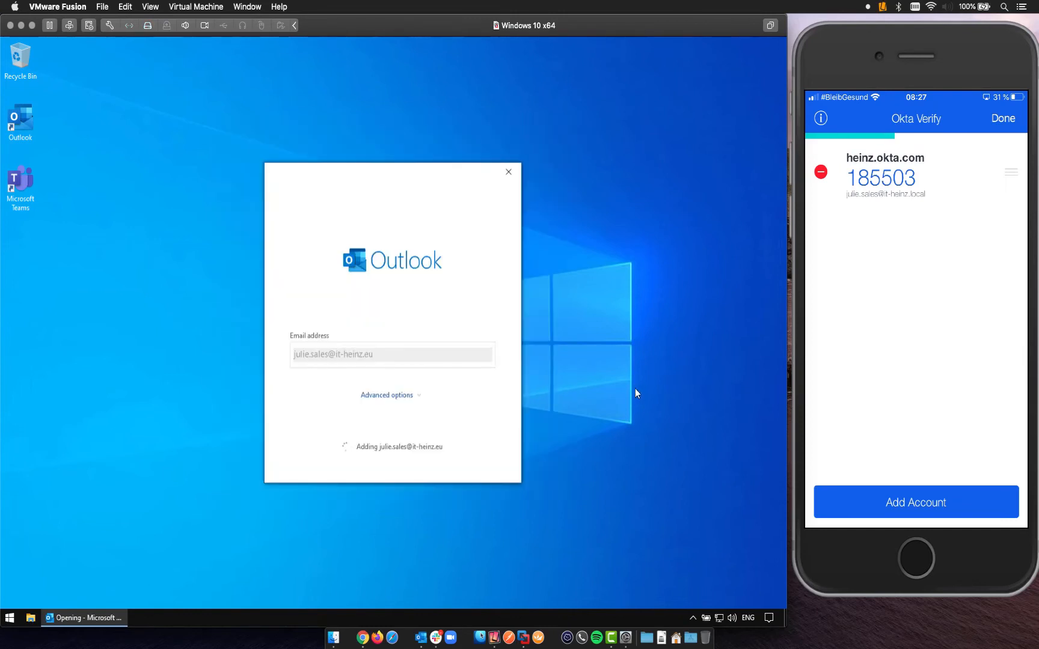